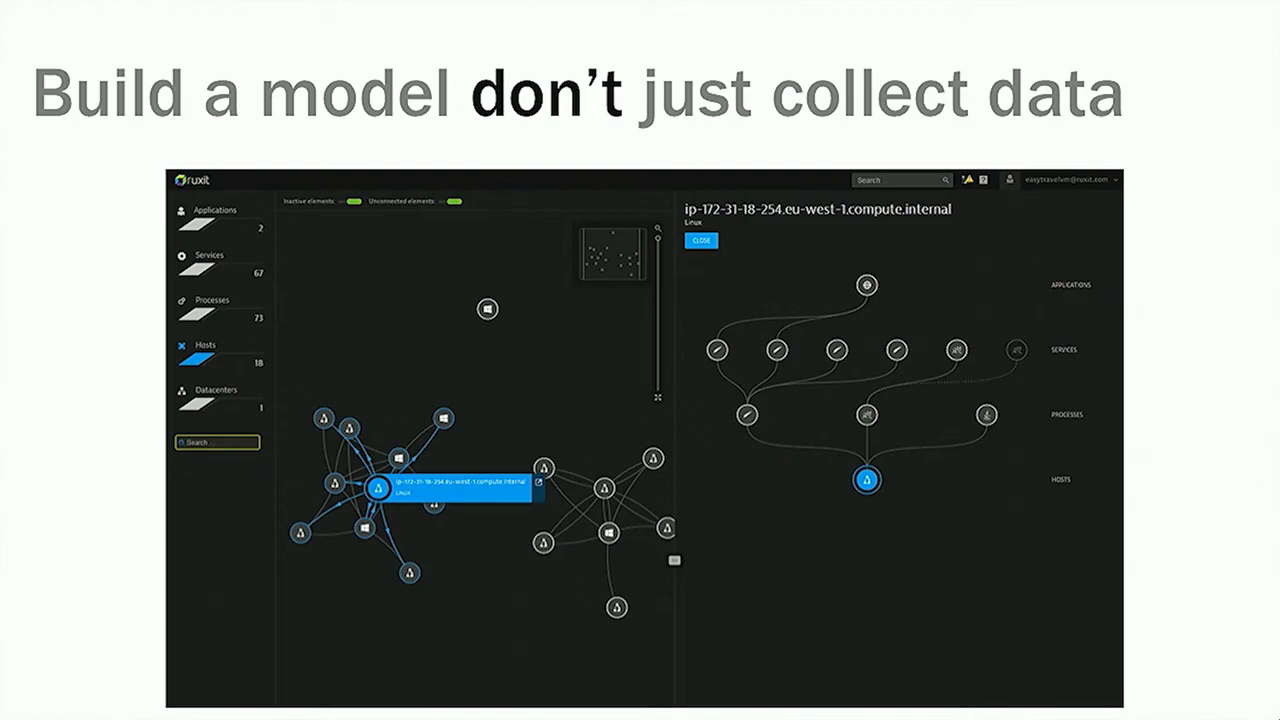
Advance from the 'build a model' slide to the Problem 711 evolution view
{"action": "key", "text": "Right"}
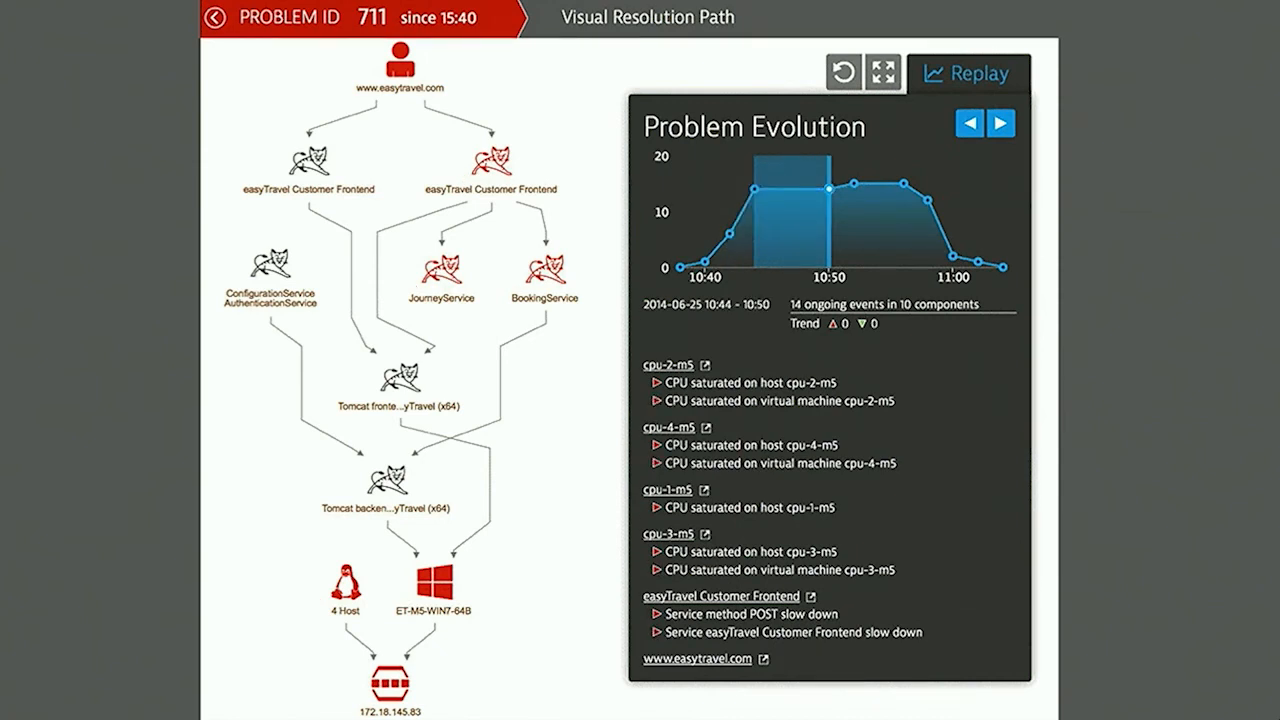
Step the Problem 711 replay through its time windows to 10:42–10:44 with 14 events in 10 components
{"action": "left_click", "coordinate": [996, 124]}
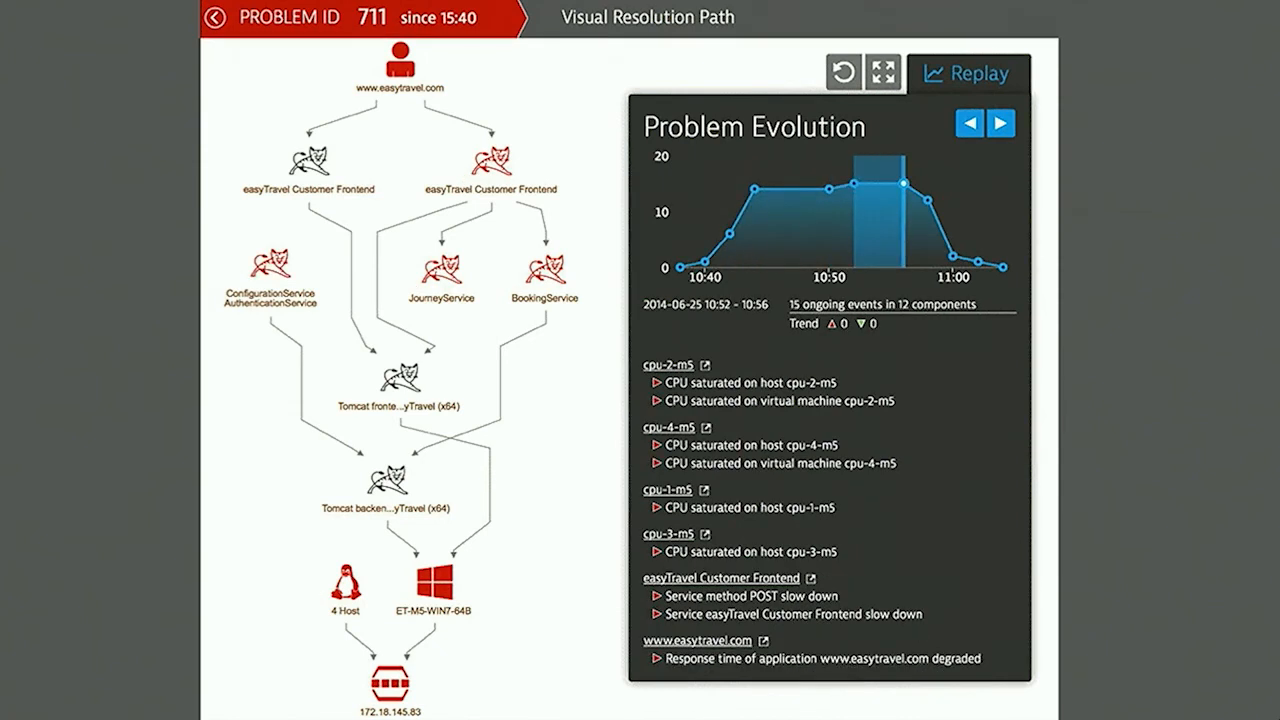
{"action": "left_click", "coordinate": [996, 124]}
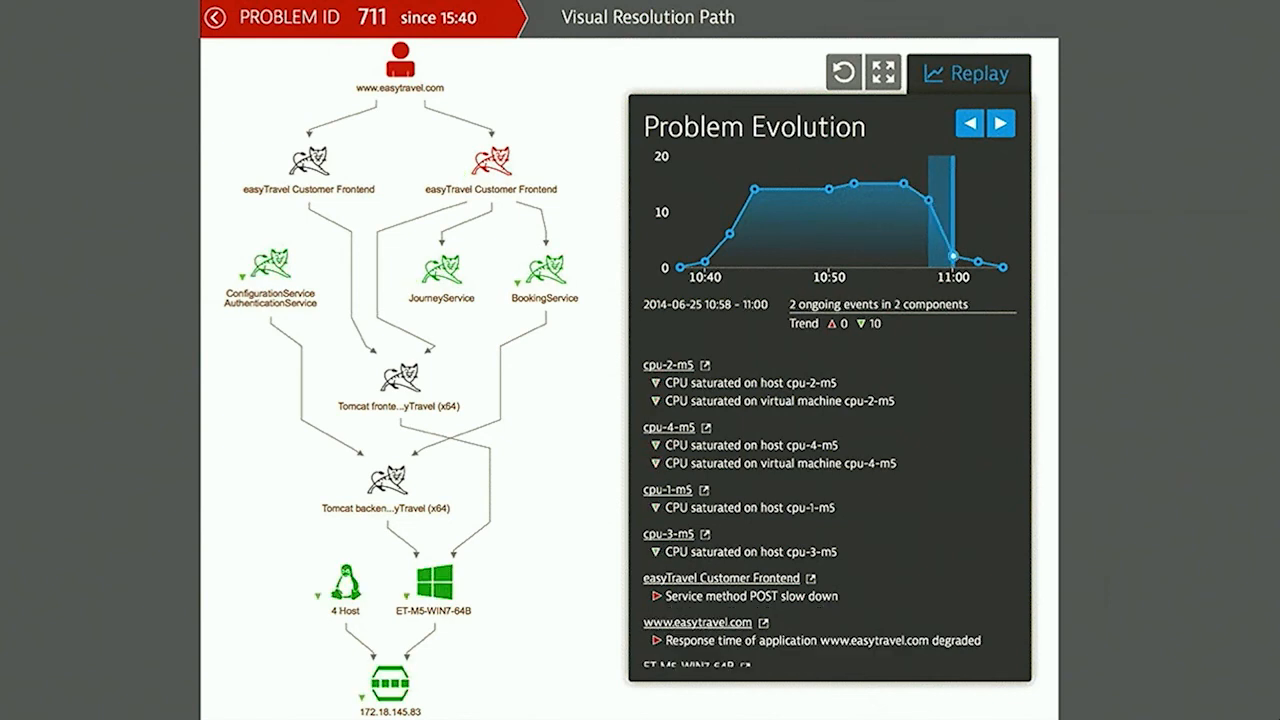
{"action": "left_click", "coordinate": [996, 124]}
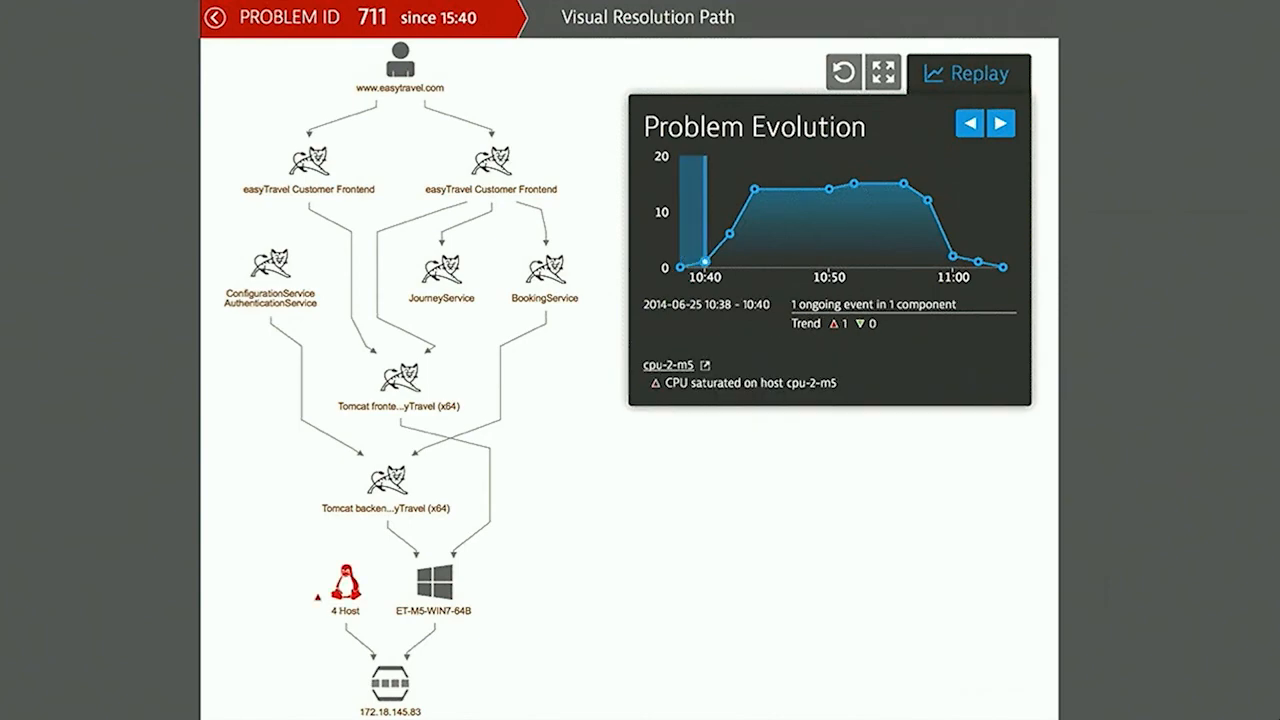
{"action": "left_click", "coordinate": [996, 124]}
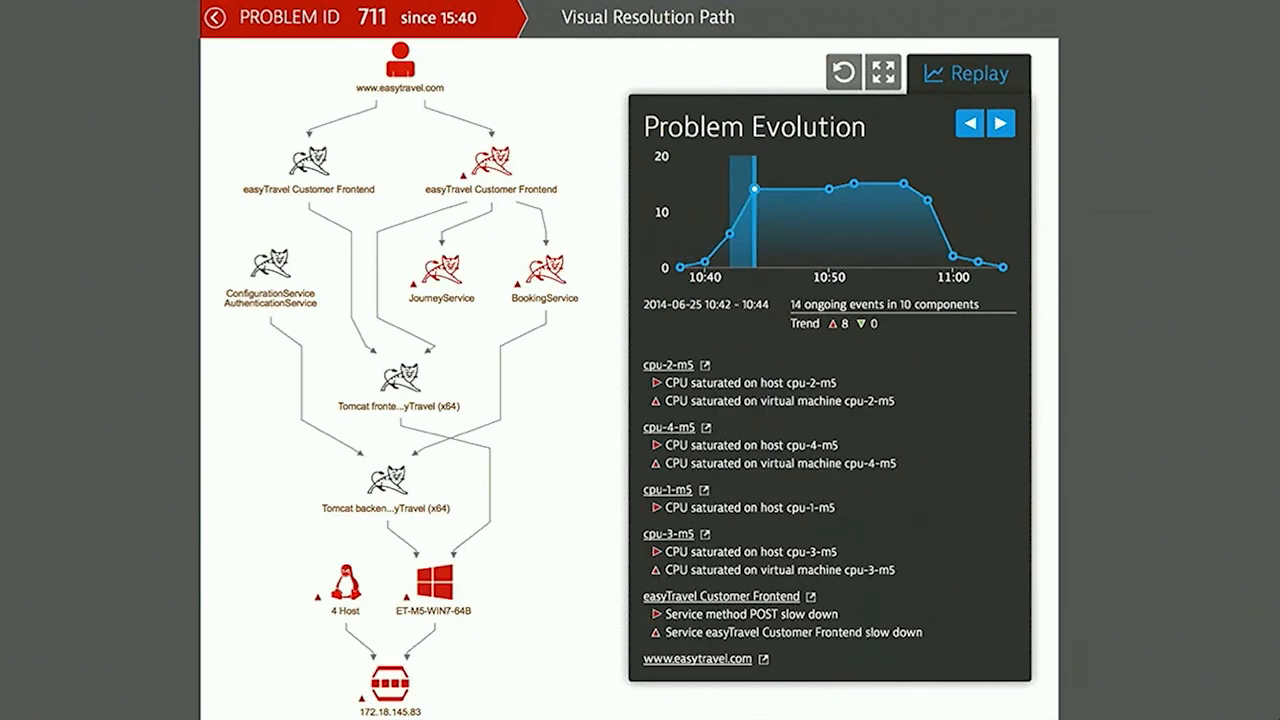